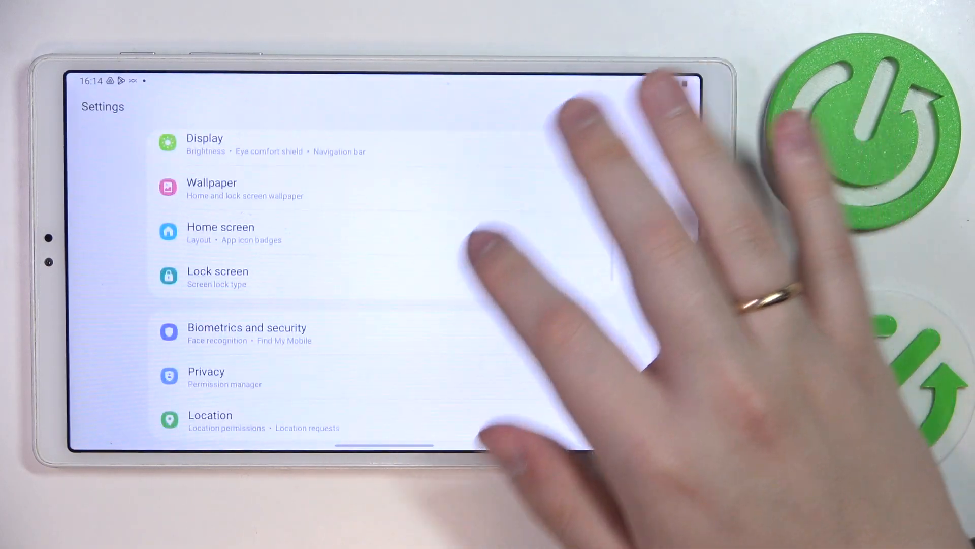
Step: From Biometrics and security, begin face recognition and choose Pattern as the secure screen lock, drawing an L shape
scroll("down", 3)
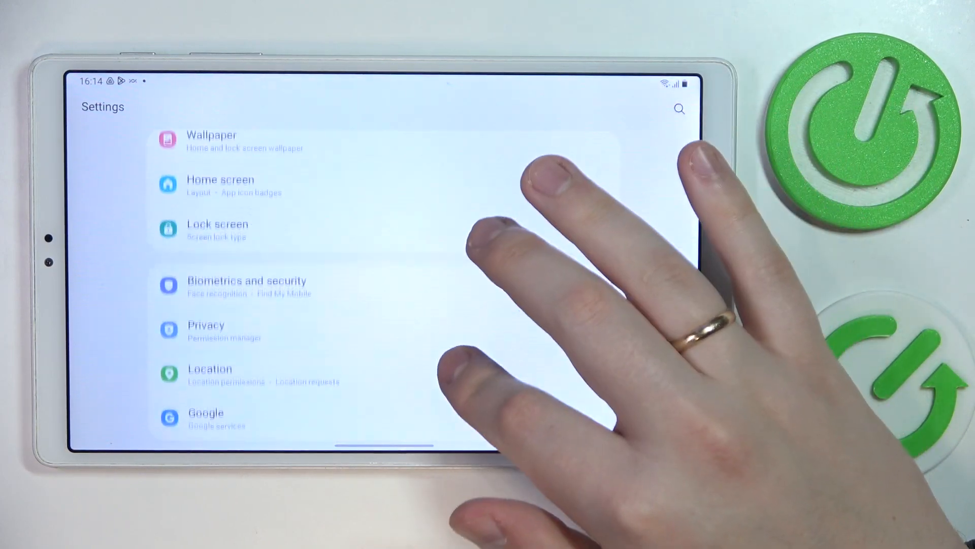
scroll("down", 3)
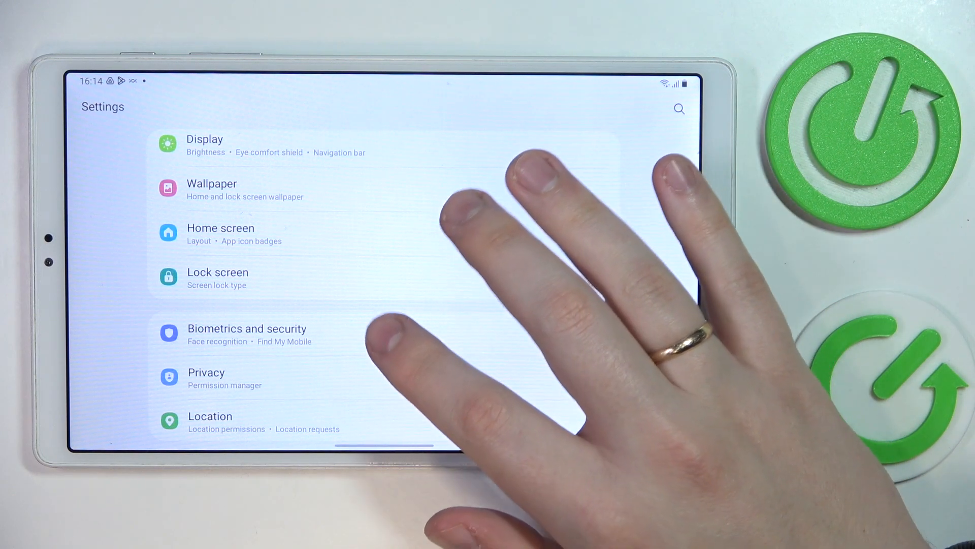
left_click(247, 329)
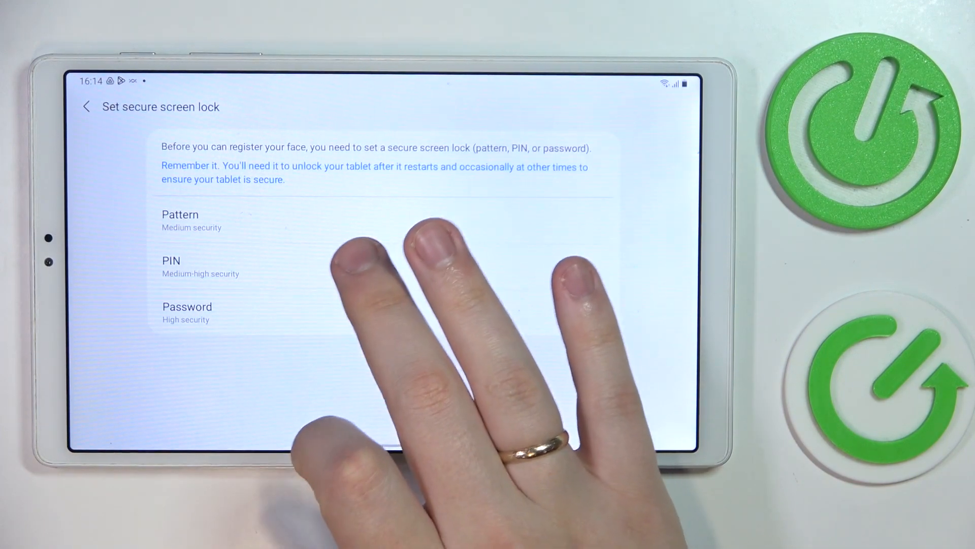
left_click(180, 214)
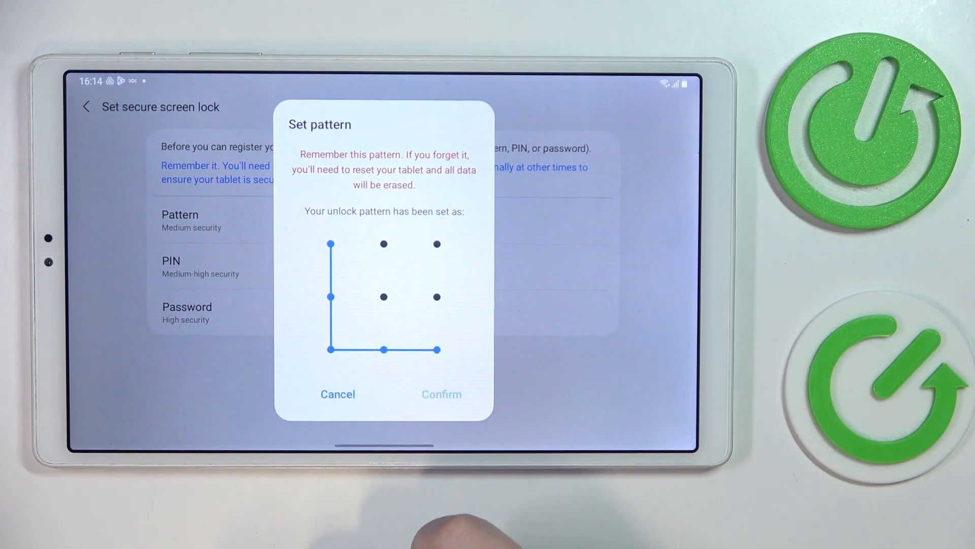
Step: Confirm the L-shaped pattern, finish the face recognition flow and return to main Settings
left_click(442, 394)
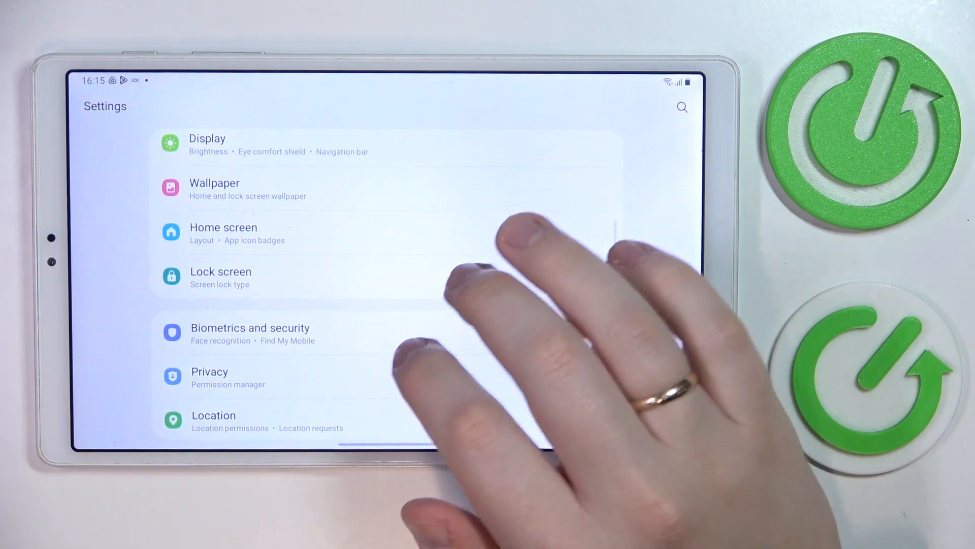
Step: Under Display, enable Eye comfort shield with the Always on schedule, then back to Display
left_click(206, 144)
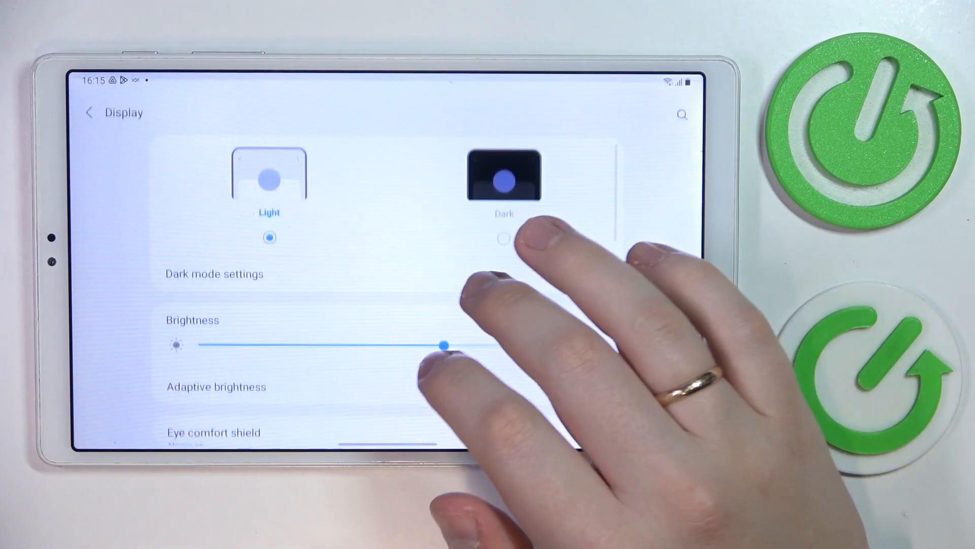
scroll("up", 3)
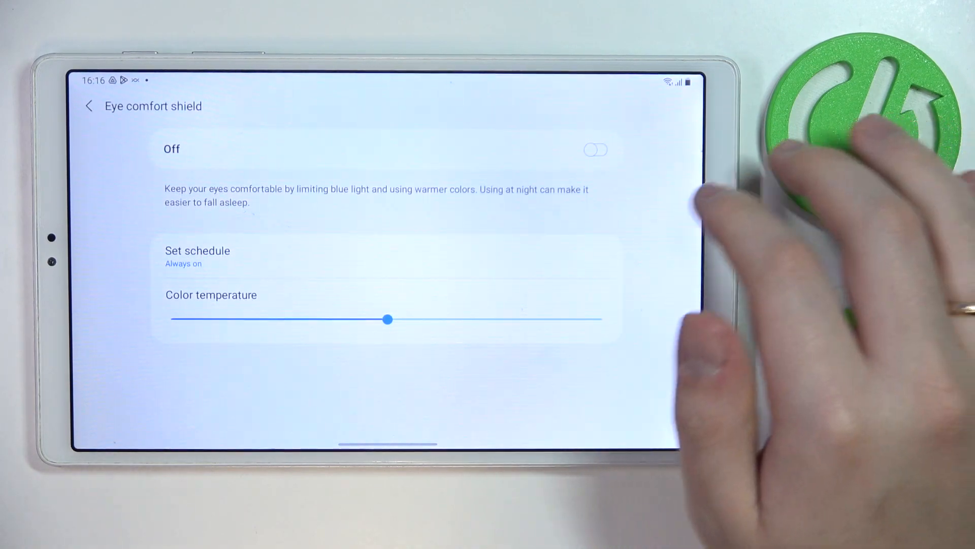
left_click(197, 255)
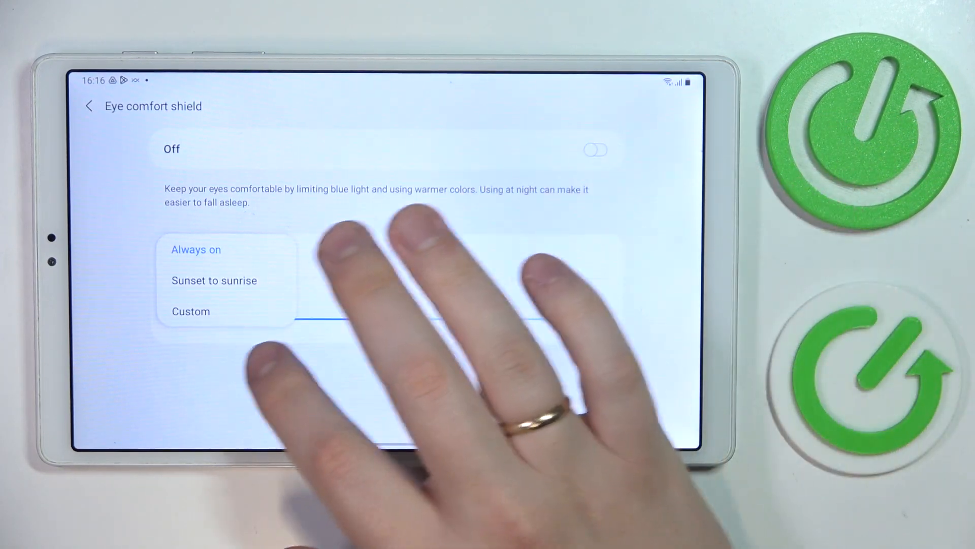
left_click(594, 150)
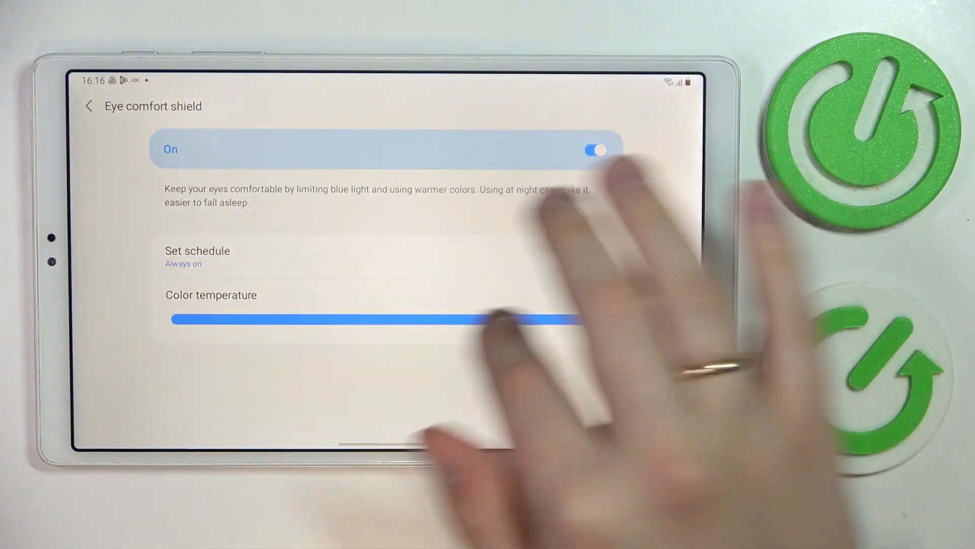
left_click(198, 251)
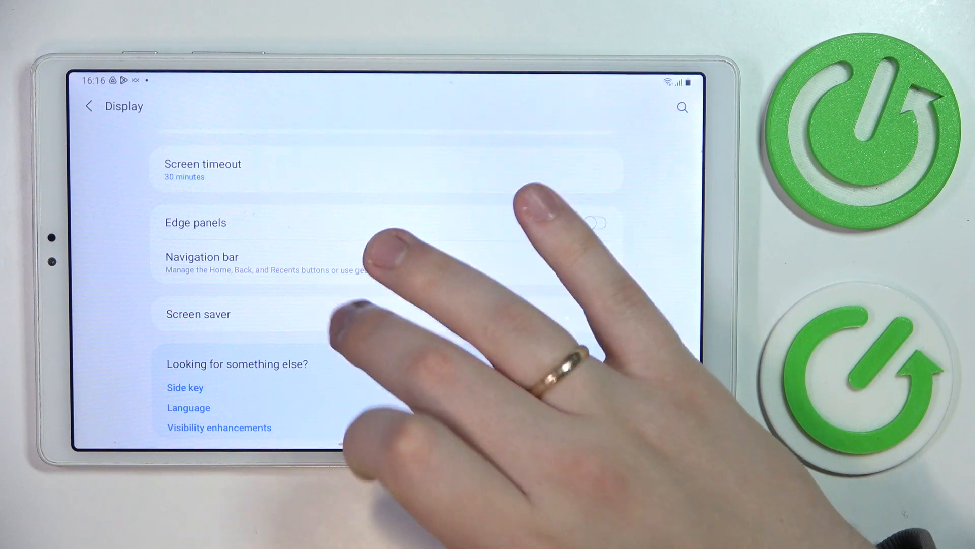
Step: In Navigation bar, select Buttons, the second Button order and a Button position, then return to Settings
left_click(198, 314)
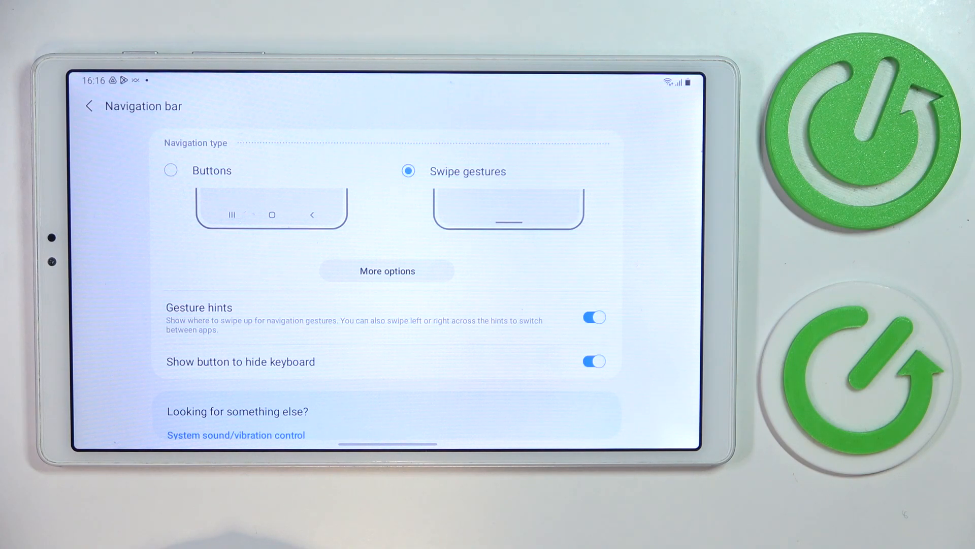
left_click(170, 170)
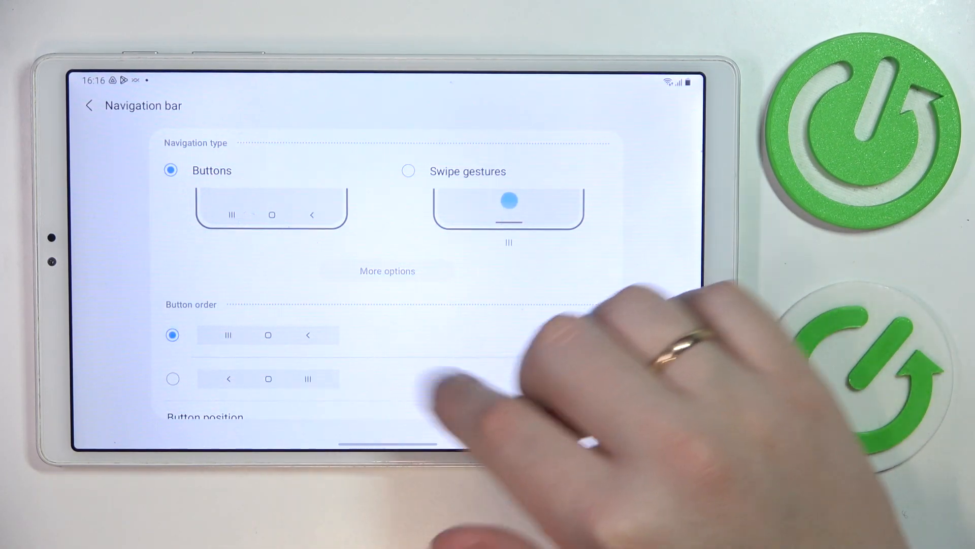
scroll("down", 3)
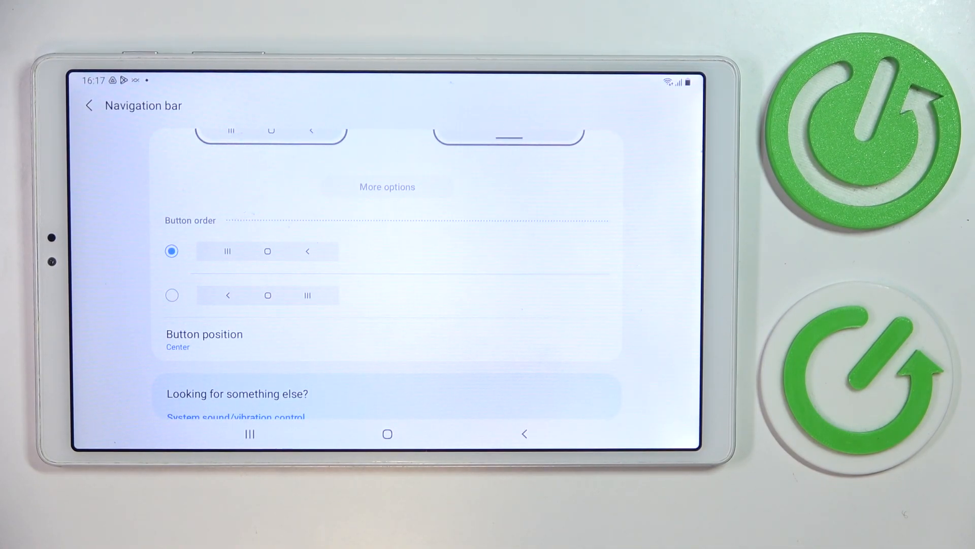
left_click(170, 294)
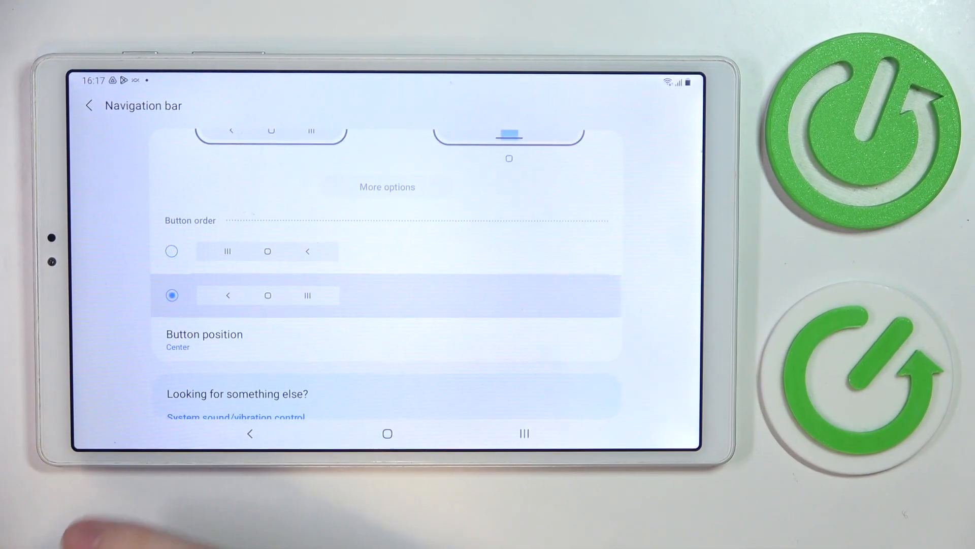
left_click(204, 340)
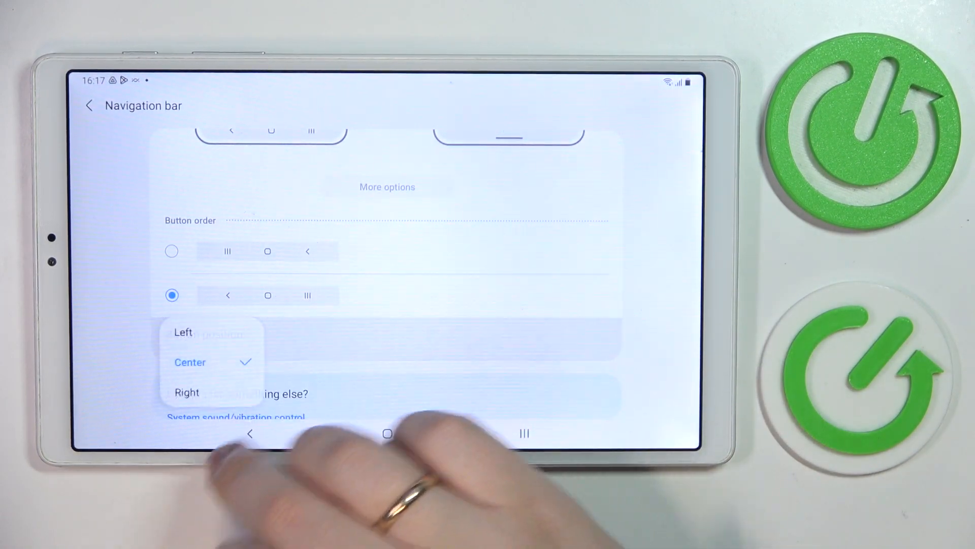
left_click(183, 331)
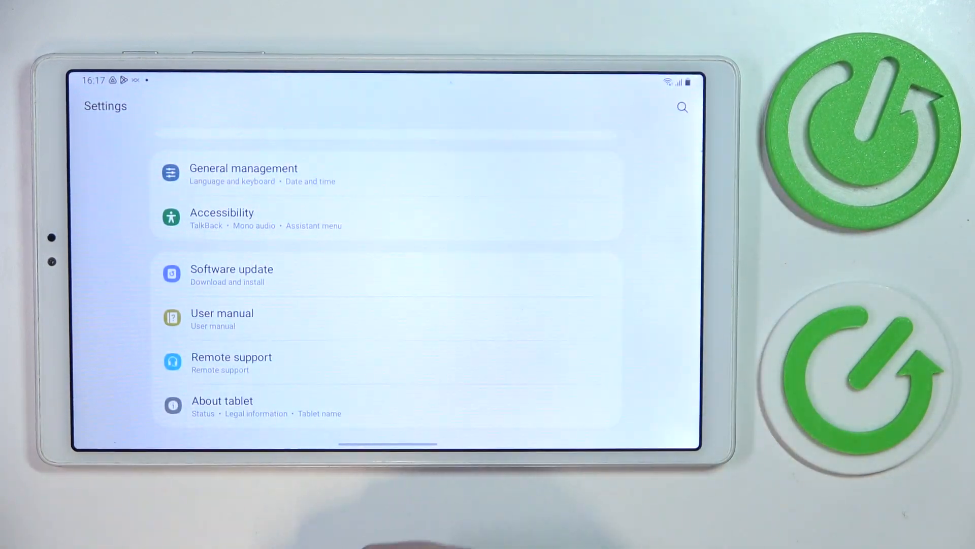
Step: Via Accessibility > Visibility enhancements > Magnification, switch on Magnification shortcut and accept the gesture note
left_click(222, 218)
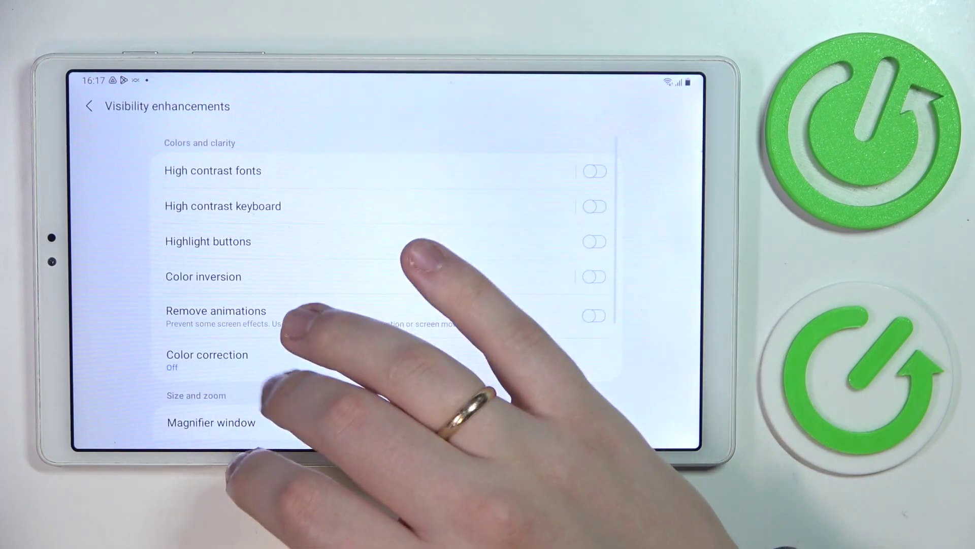
scroll("down", 3)
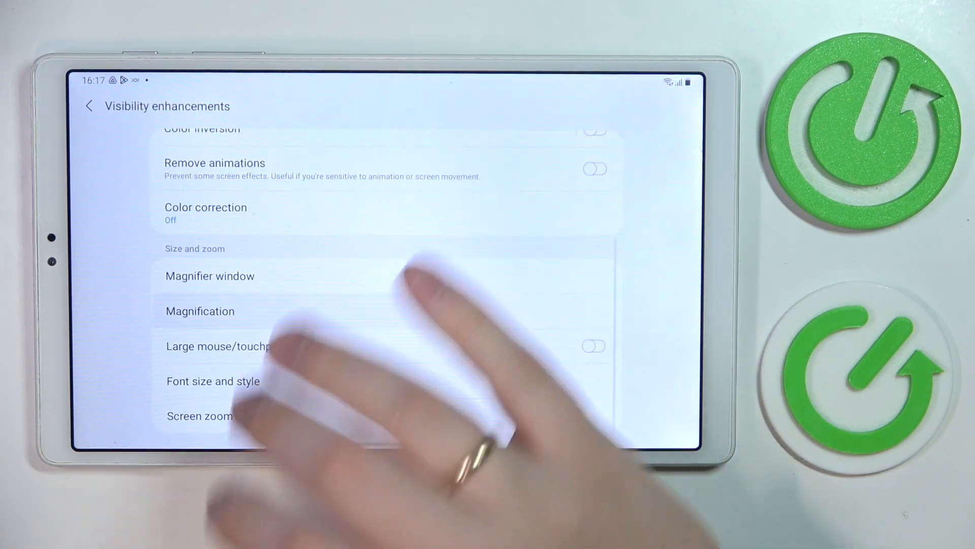
left_click(201, 311)
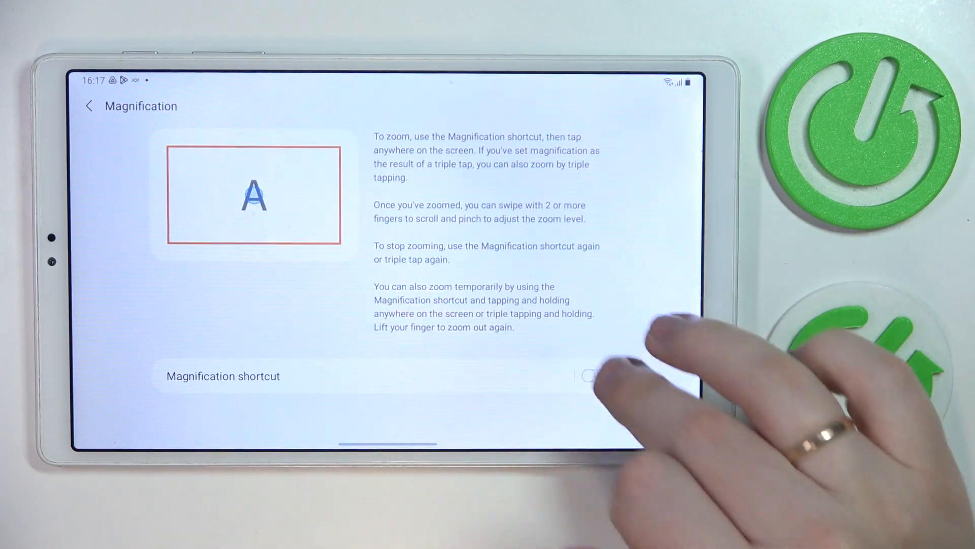
left_click(589, 376)
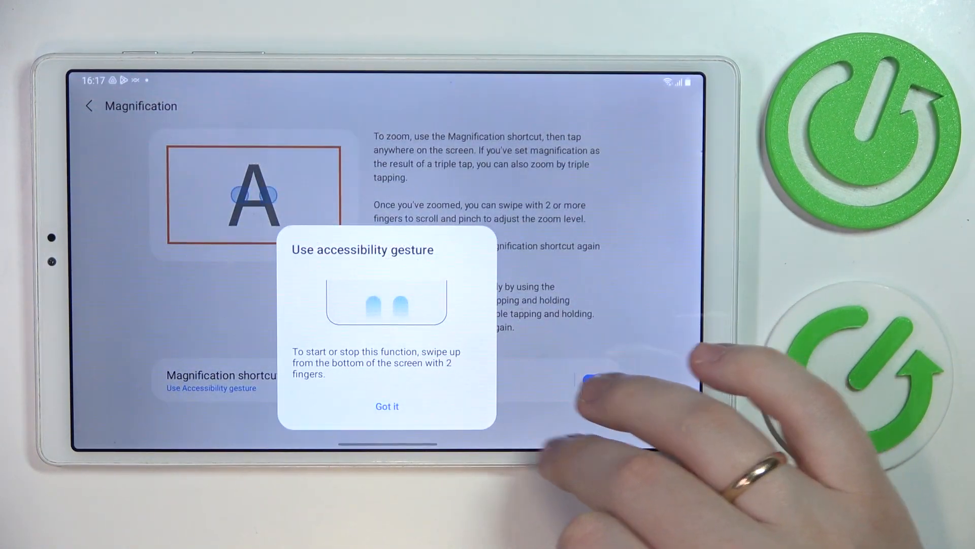
left_click(386, 405)
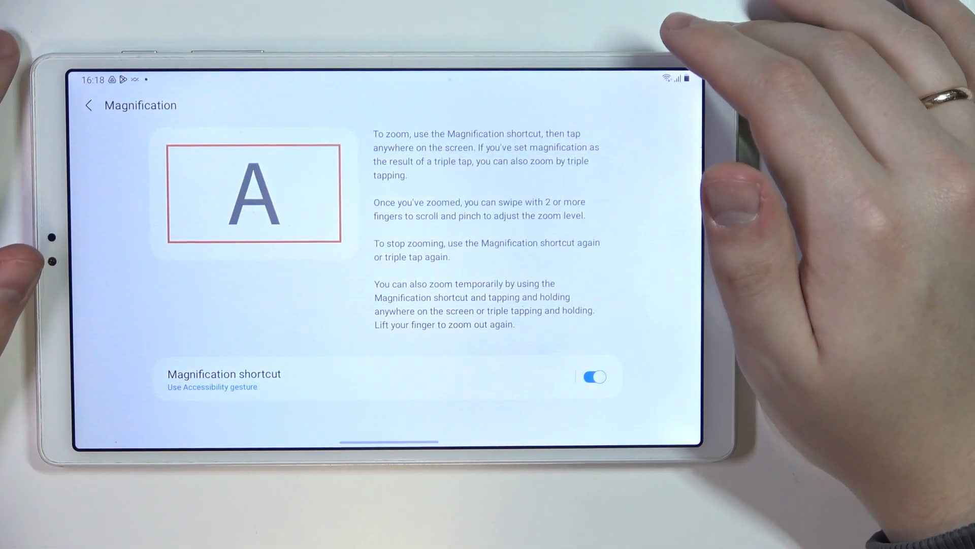
Step: Tick Side+Volume up keys, hold Volume keys and Triple-tap as magnification shortcuts, then return to Settings
left_click(254, 193)
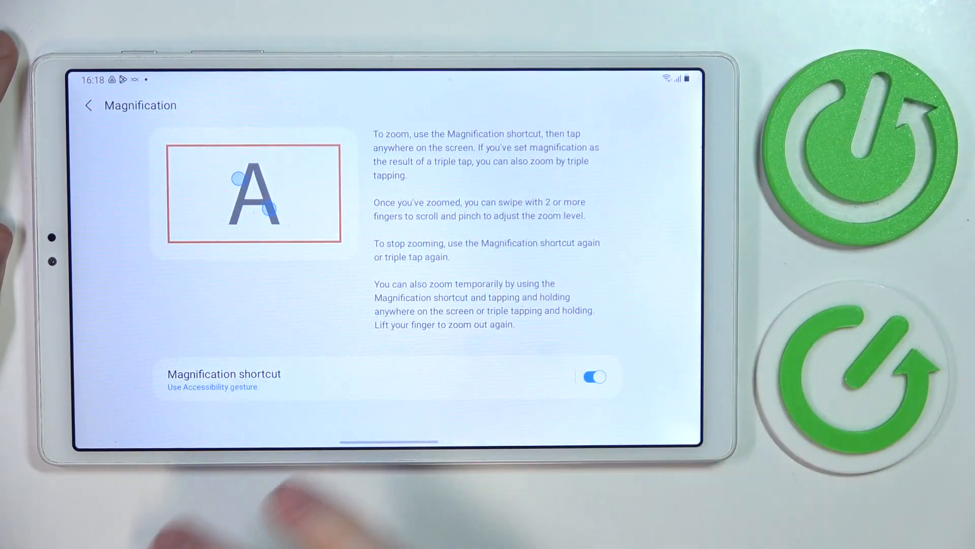
left_click(223, 373)
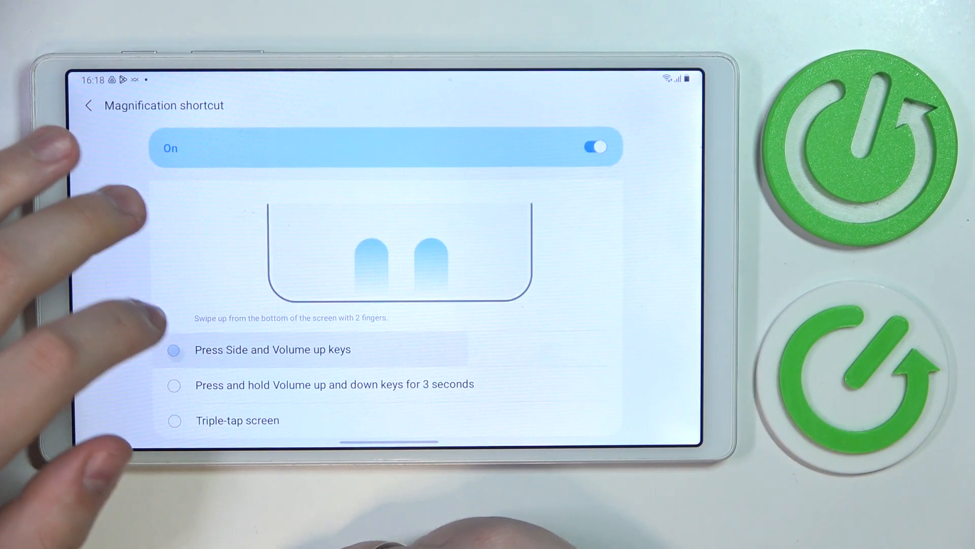
left_click(174, 350)
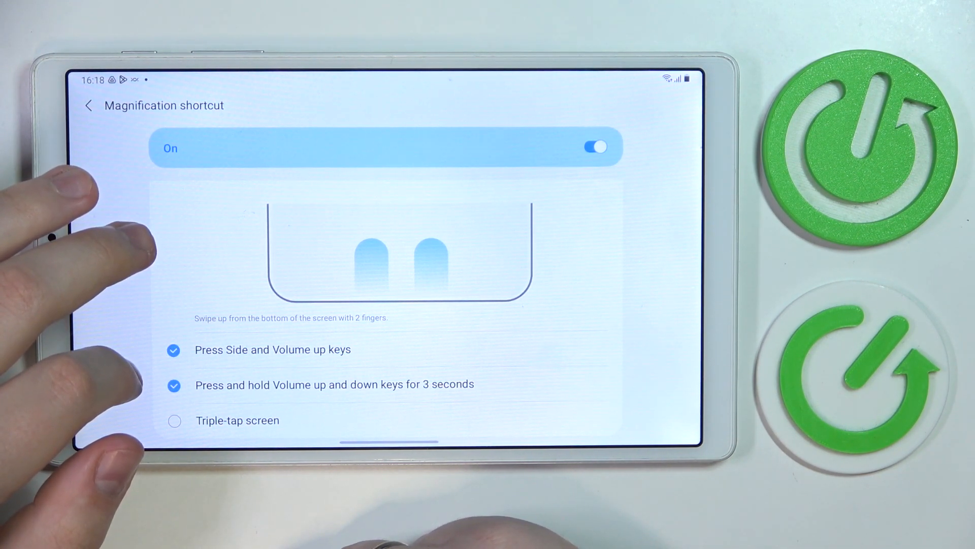
left_click(174, 420)
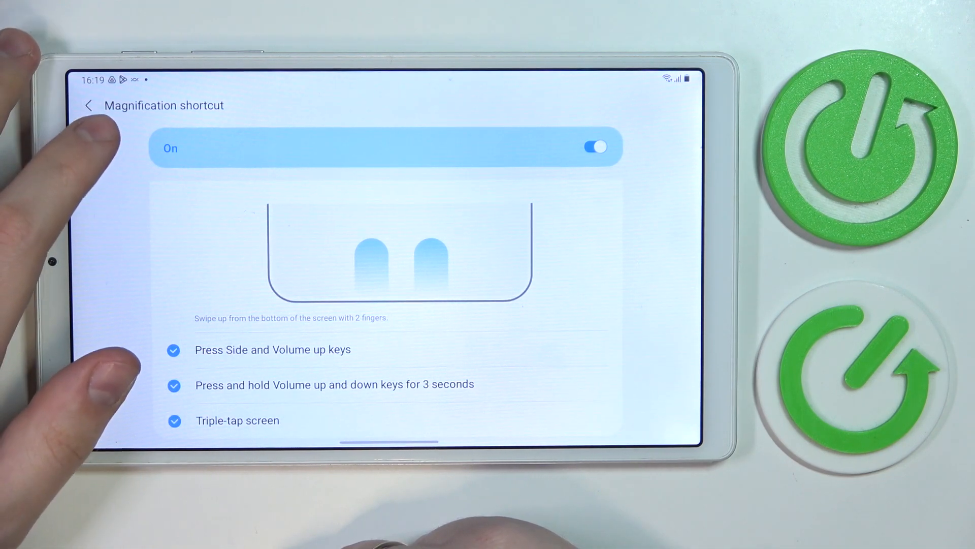
scroll("down", 3)
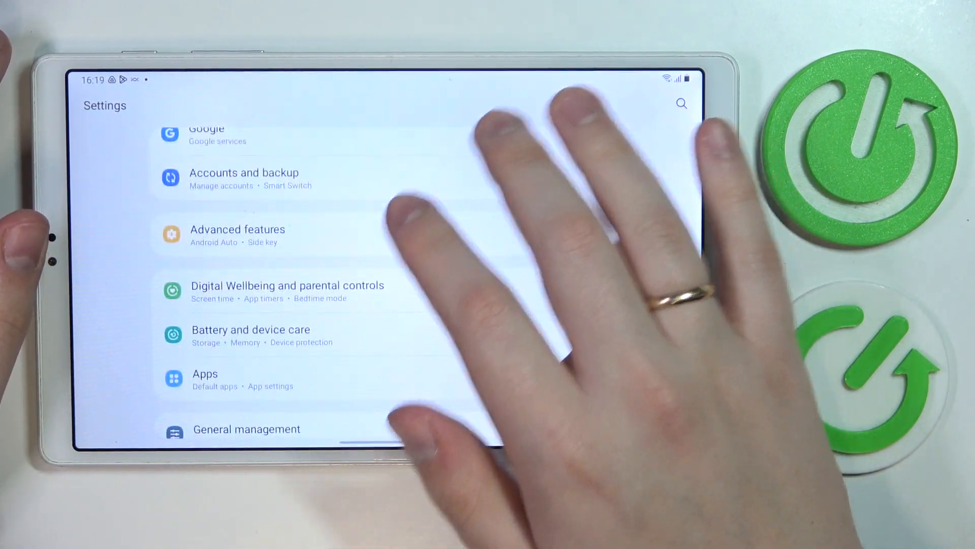
Step: Under Battery > More battery settings, switch on Show battery percentage
scroll("down", 3)
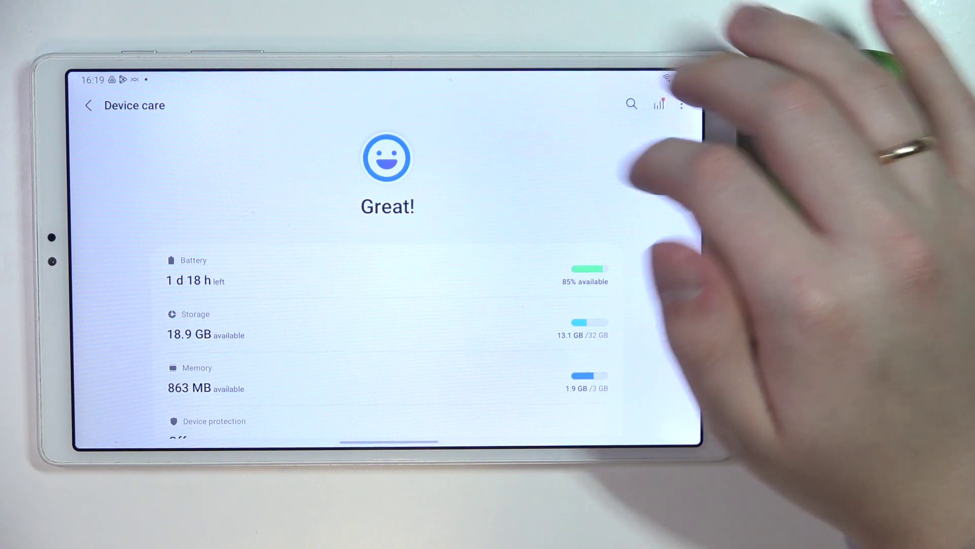
mouse_move(680, 106)
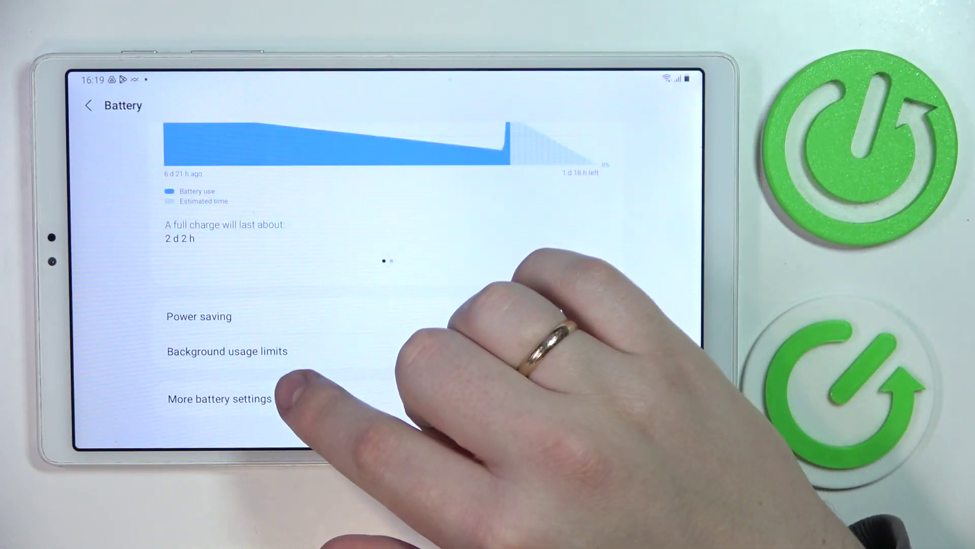
left_click(220, 398)
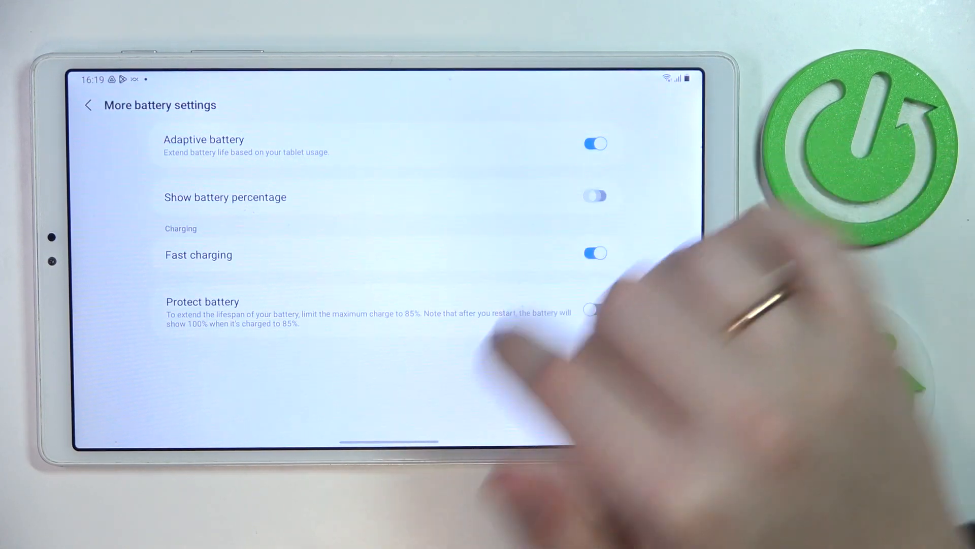
left_click(594, 196)
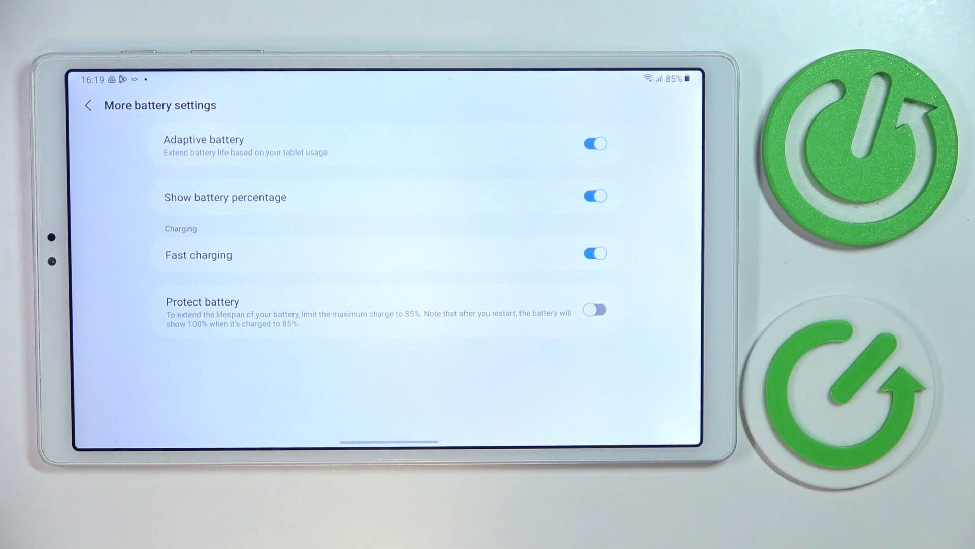